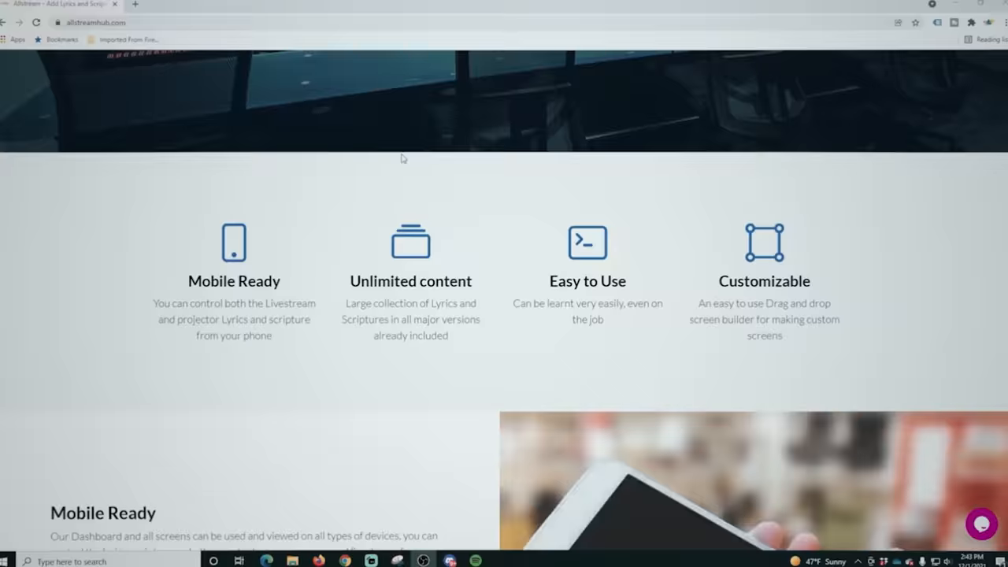
Review Pricing, the dashboard's lyrics section, then the documentation's OBS Studio installation section
scroll(up, 3)
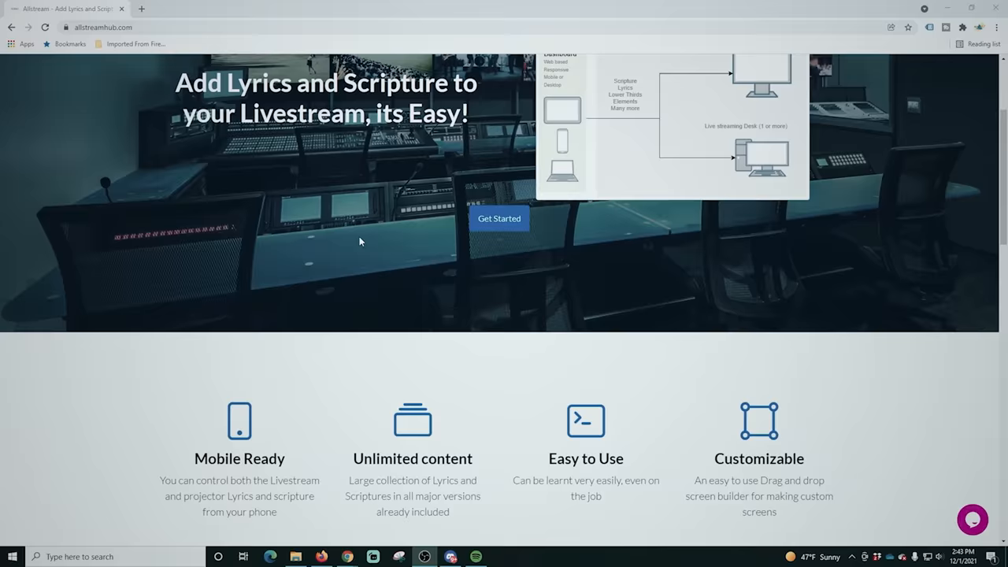
click(499, 218)
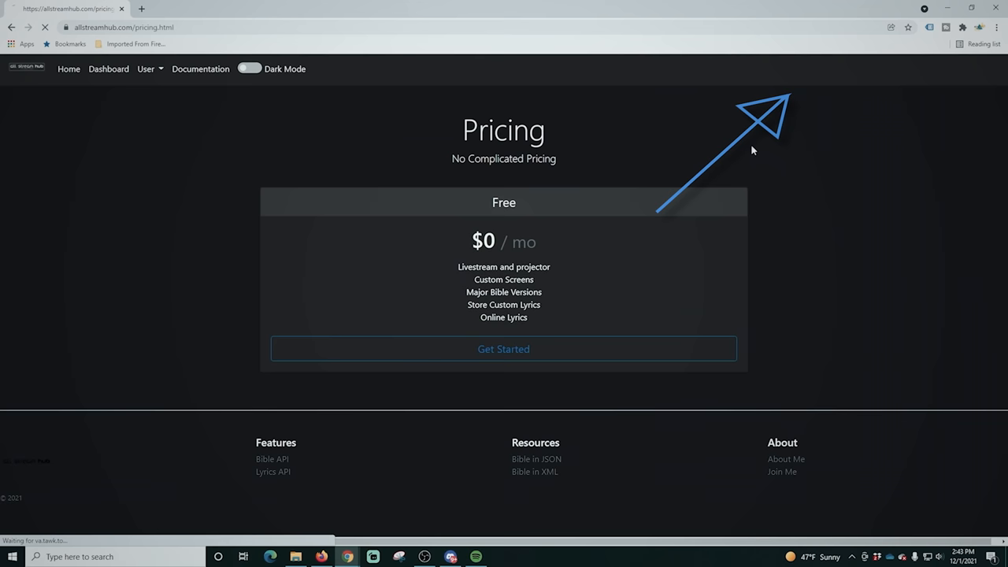
click(504, 349)
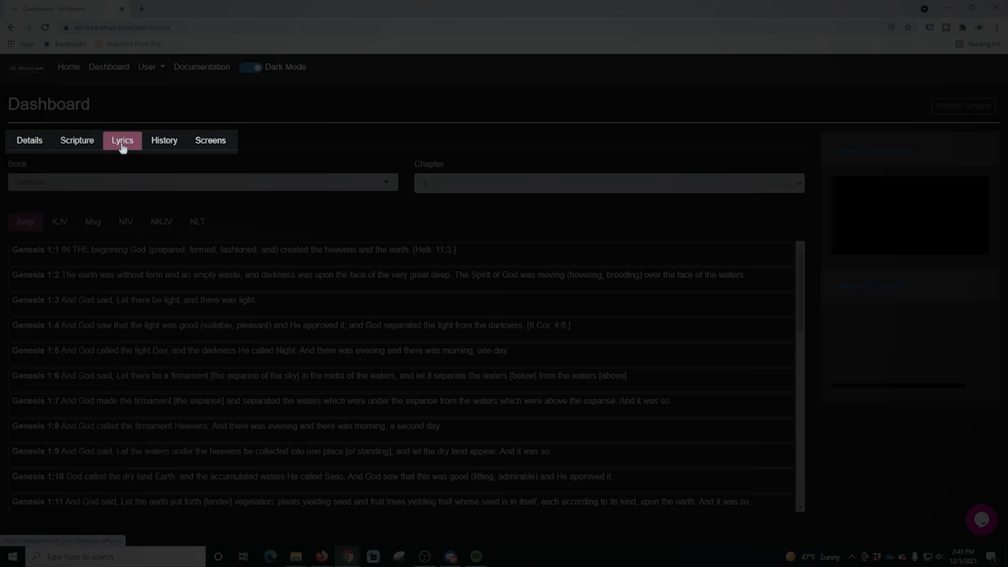
click(28, 140)
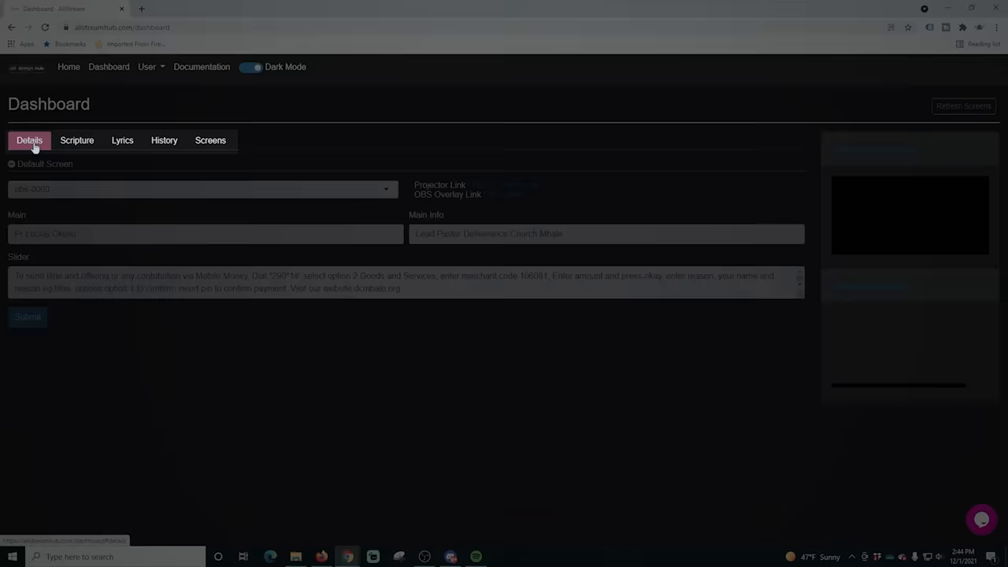
click(201, 66)
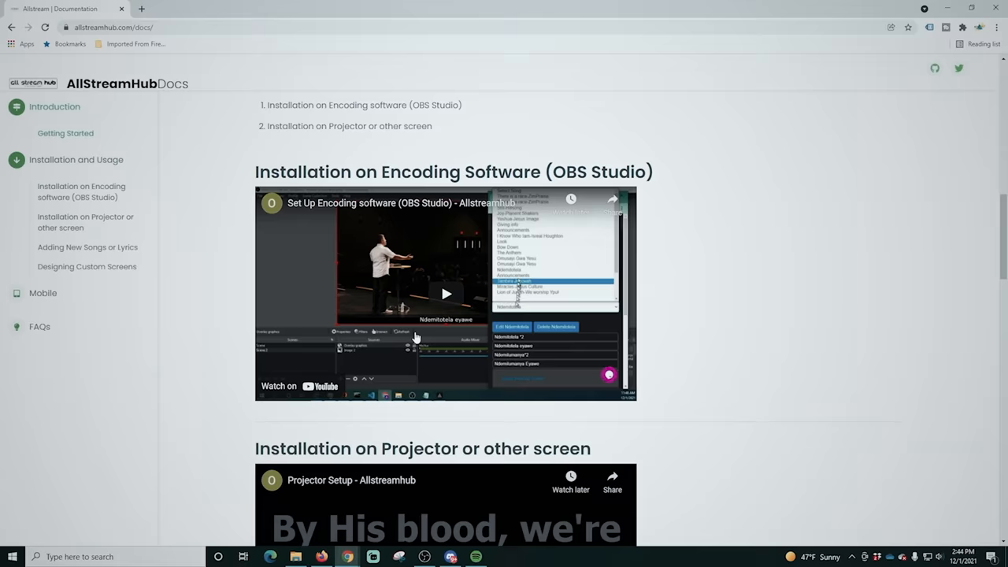
scroll(down, 3)
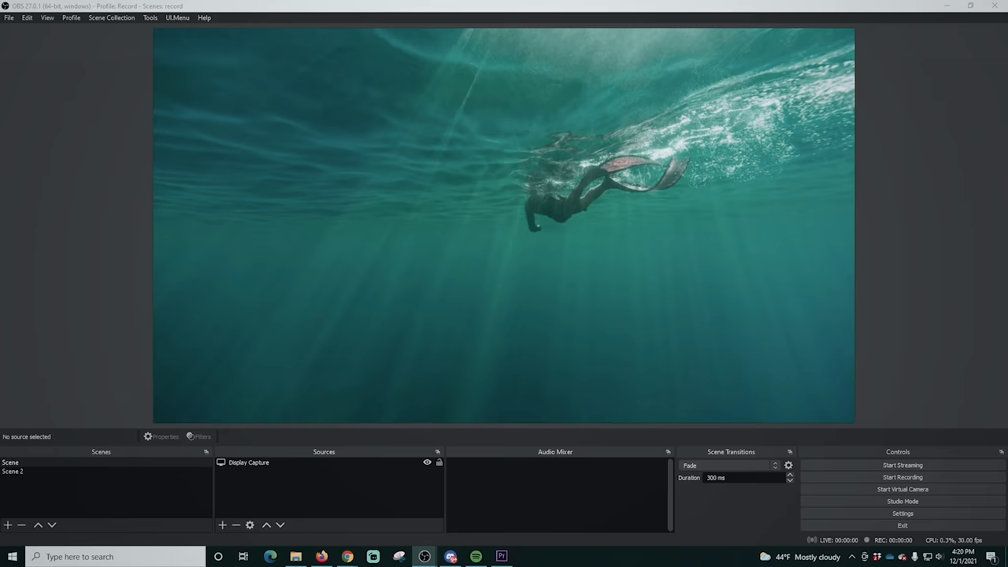
click(222, 524)
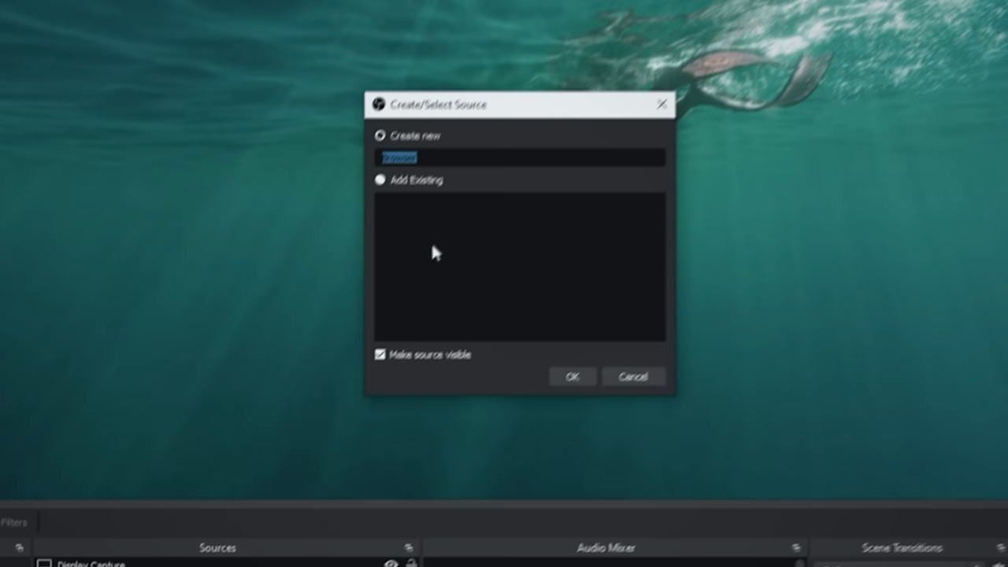
click(570, 374)
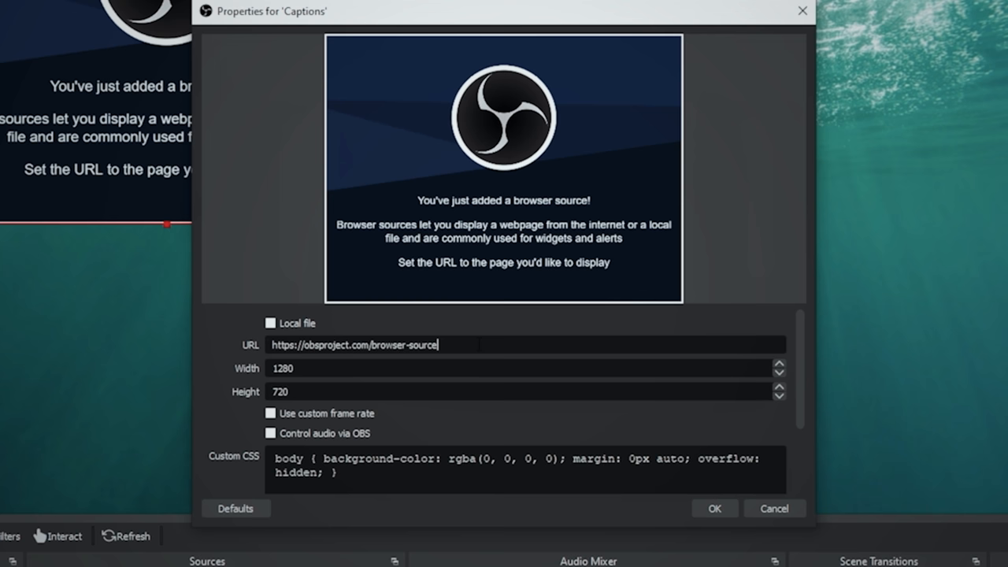
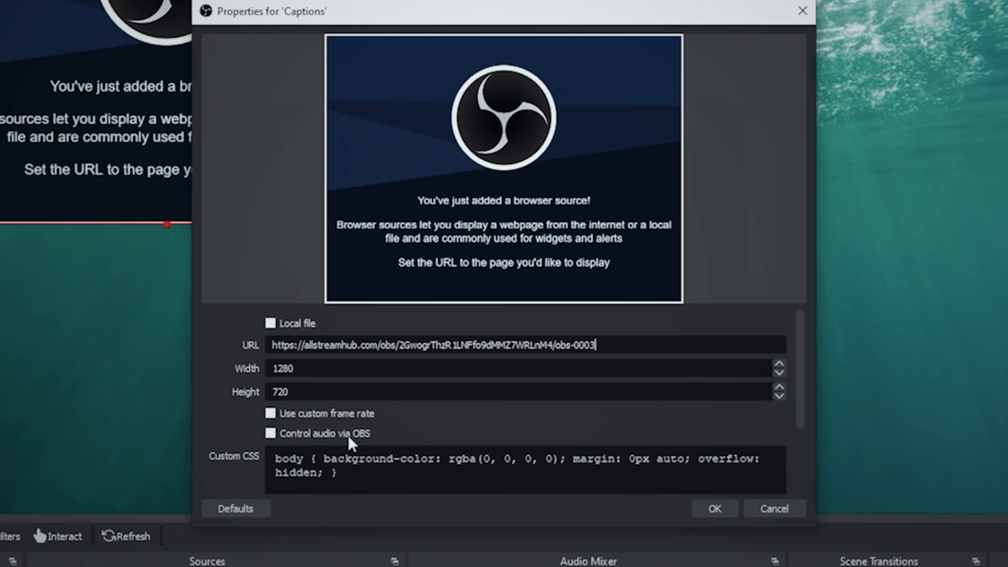
click(712, 507)
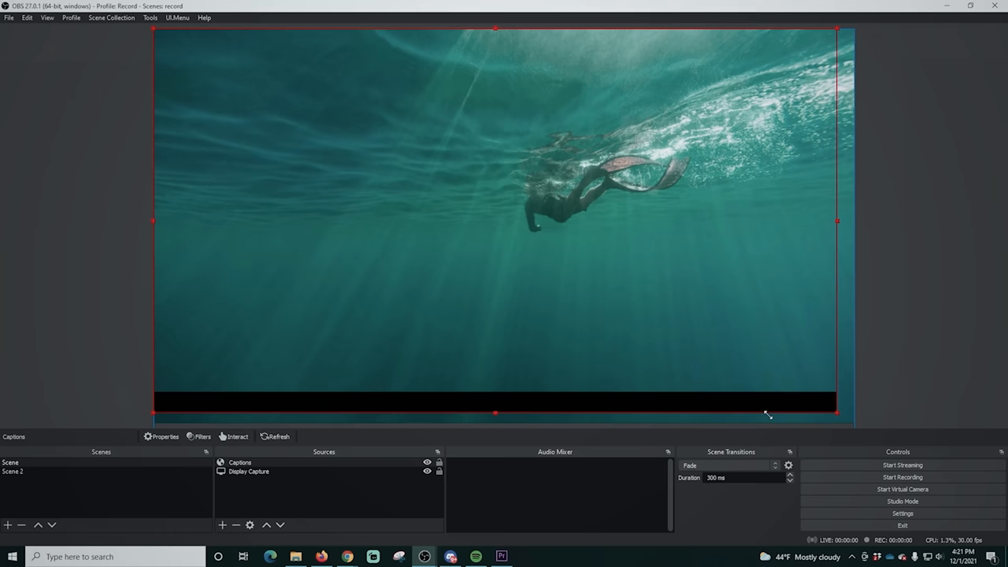
Submit a new presenter name, title YouTuber and slider text 'You guys Rock the House'
click(346, 558)
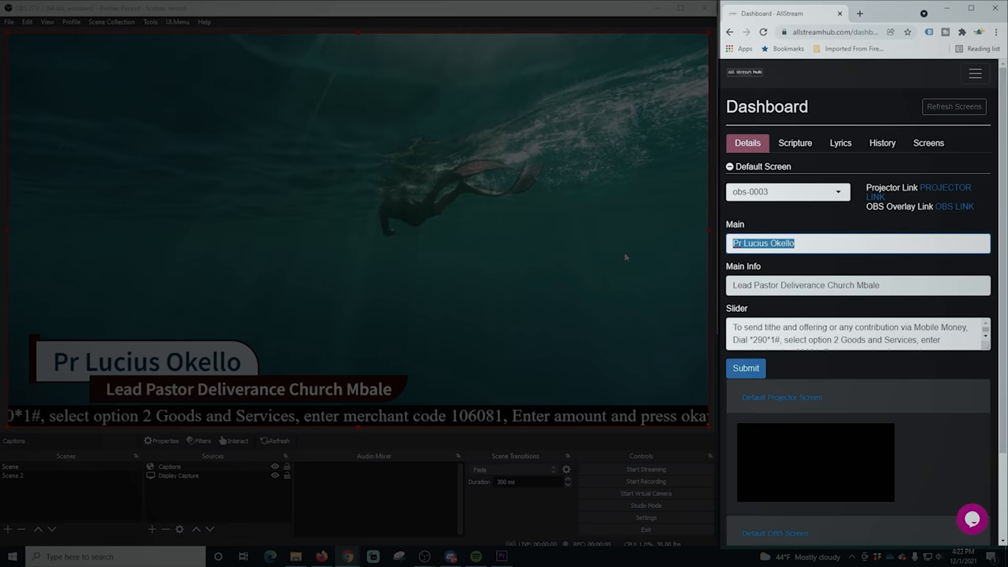
click(745, 368)
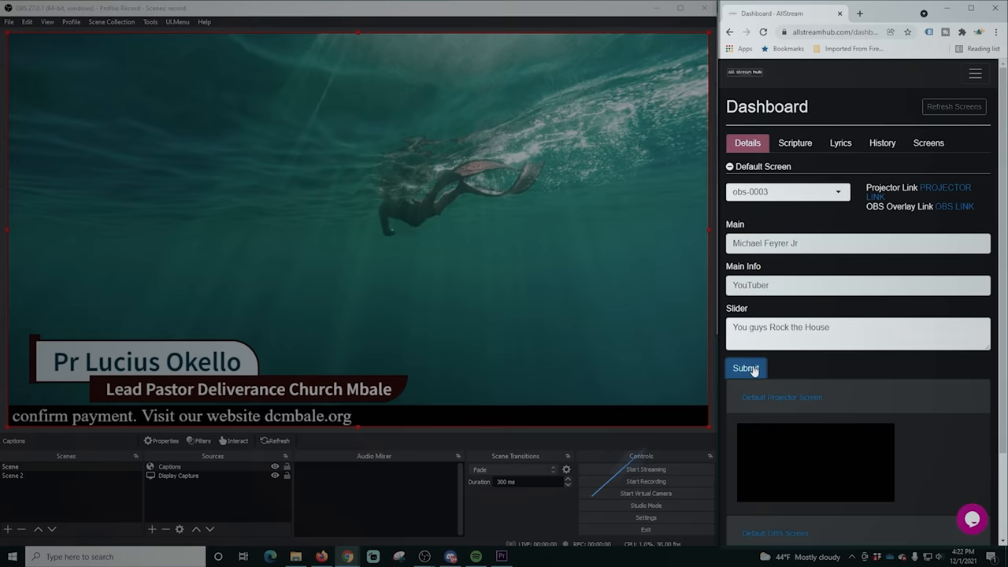
click(793, 142)
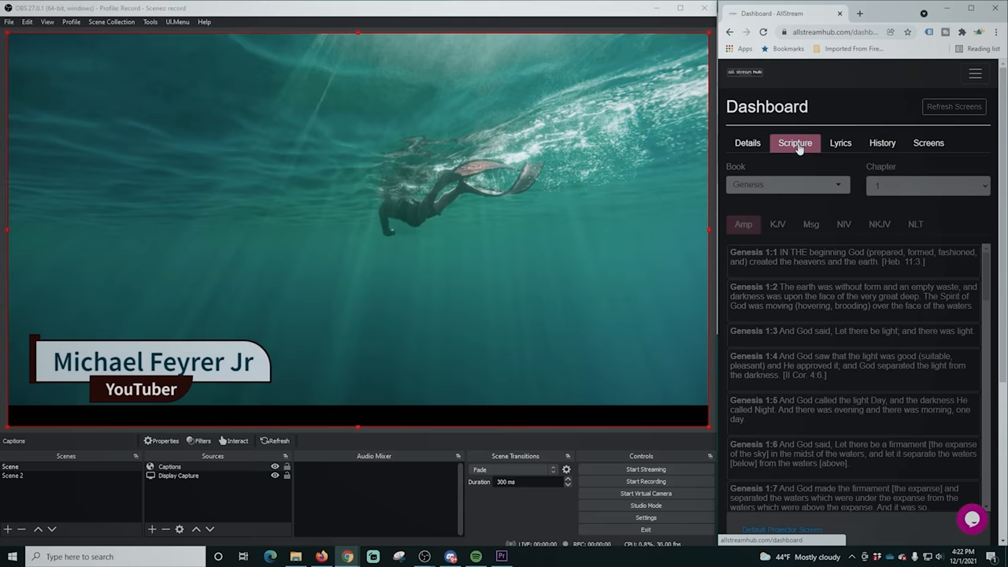
Caption Proverbs 1:1 in the NKJV translation on the overlay
click(879, 223)
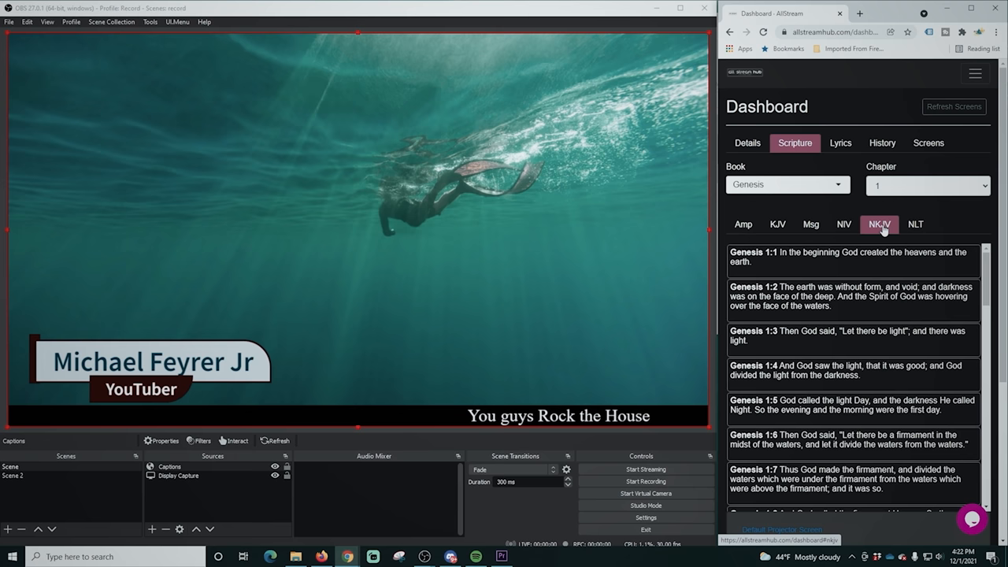
click(787, 183)
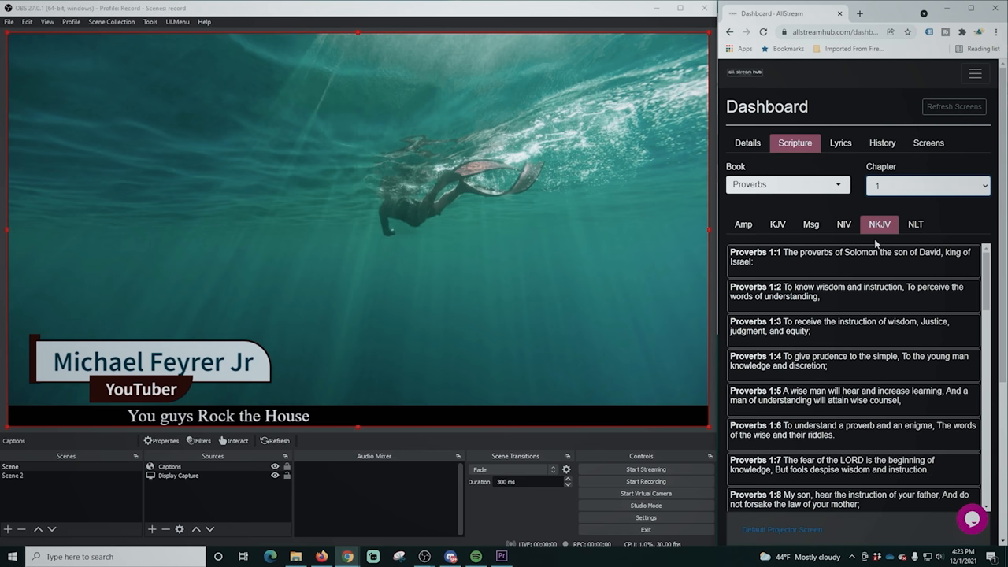
click(928, 186)
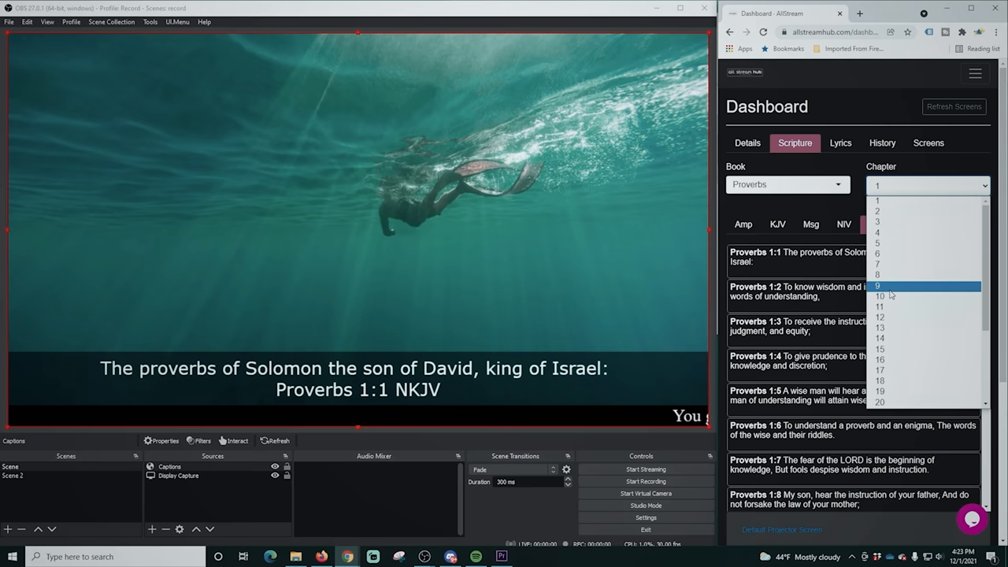
Caption Proverbs 9:7, then a web-fetched lyric line of Reign in Blood by Slayer
click(839, 141)
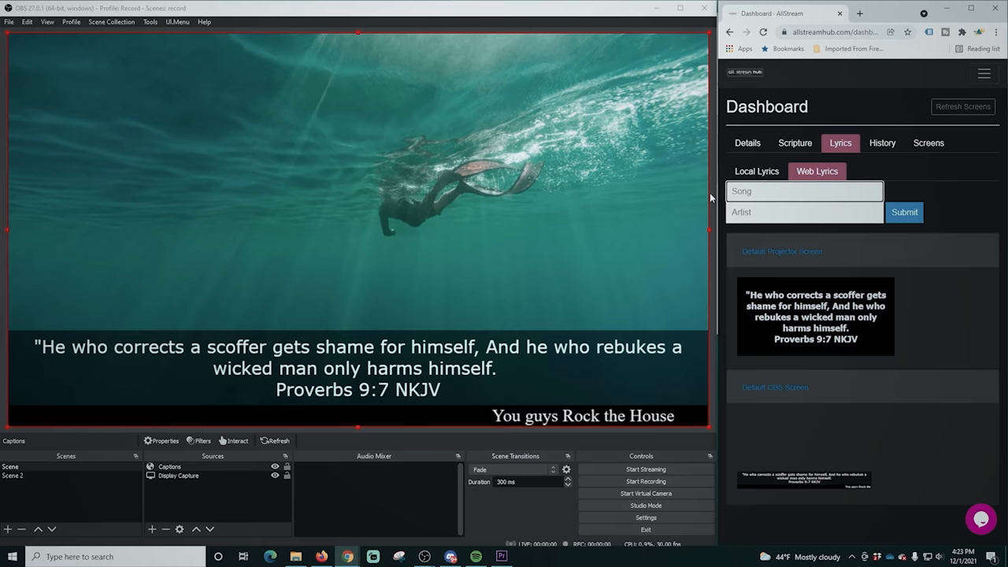
click(903, 211)
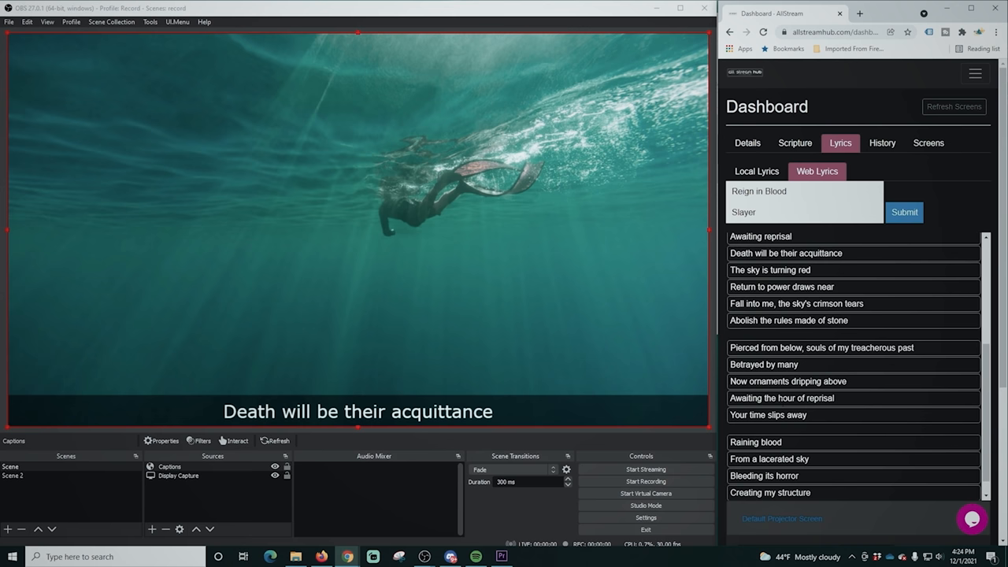
click(927, 142)
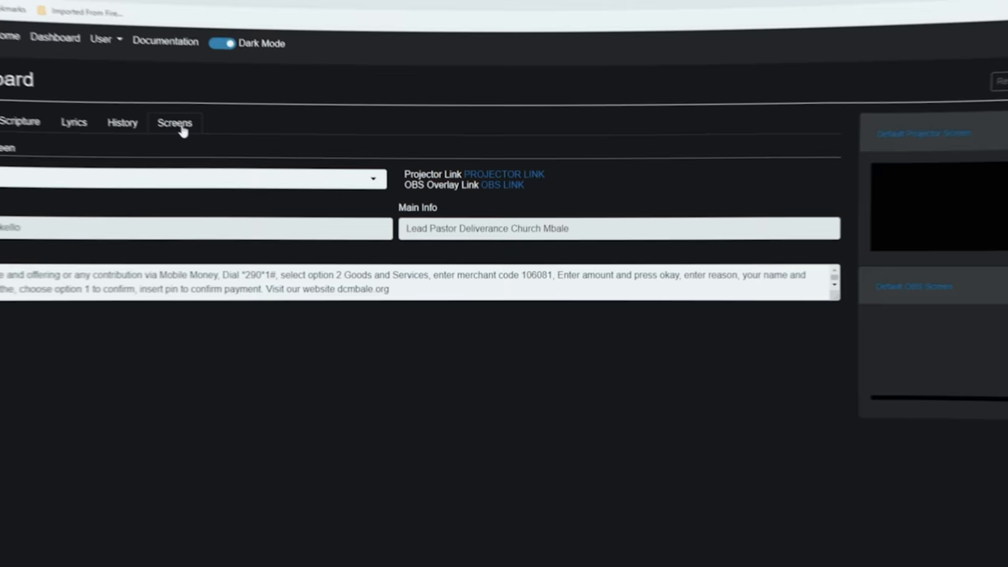
Add a 1920×1080 screen named Lower Thirds, save it and open it for editing
click(173, 123)
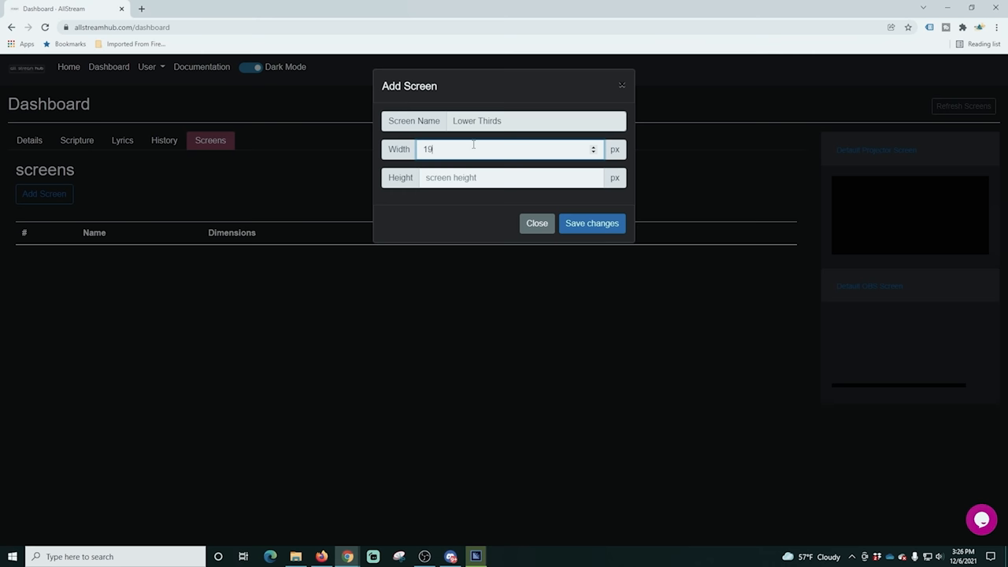
click(592, 223)
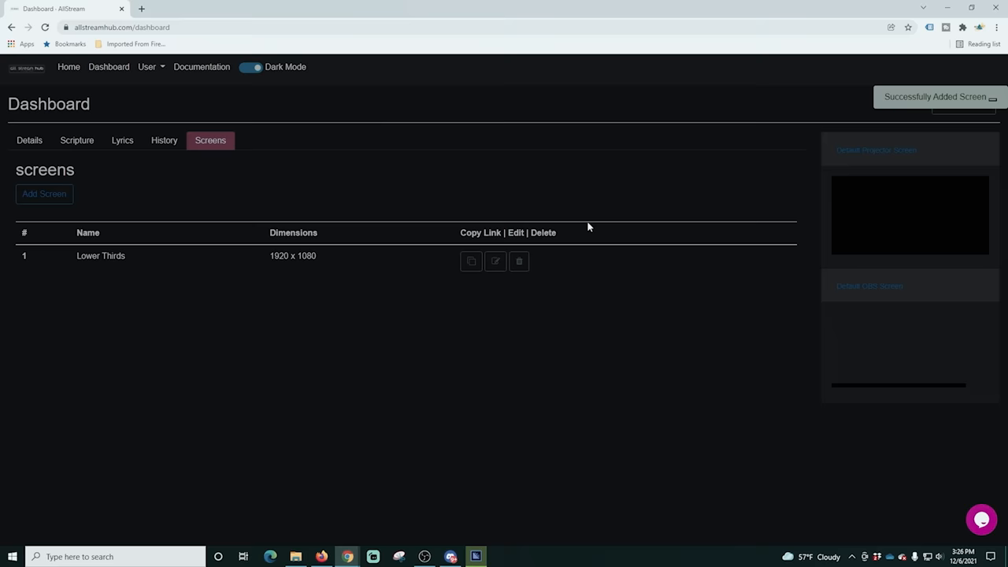
click(495, 261)
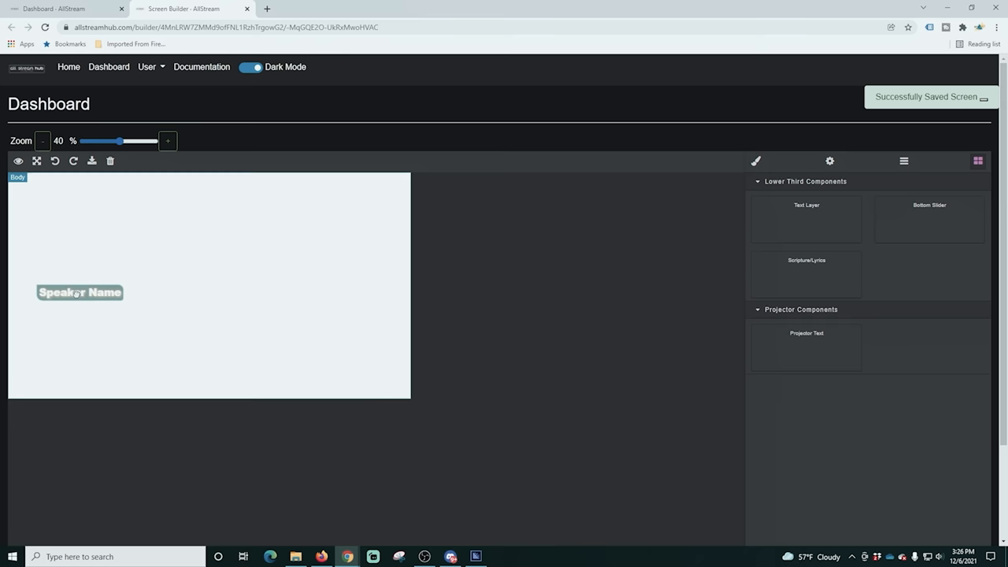
Give the Speaker Name label dashboard label Name 1 and hide it on scripture and lyrics
click(829, 160)
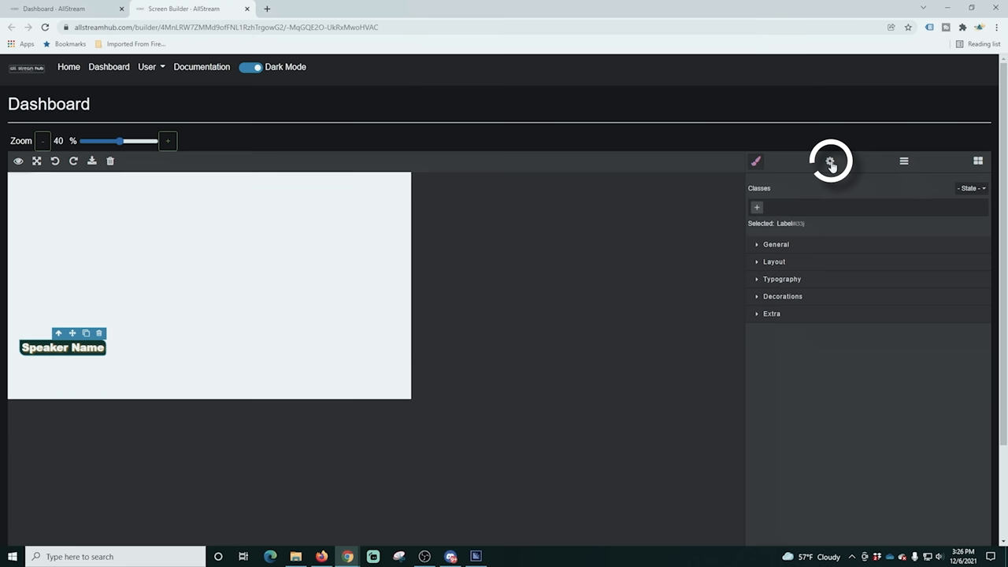
click(828, 161)
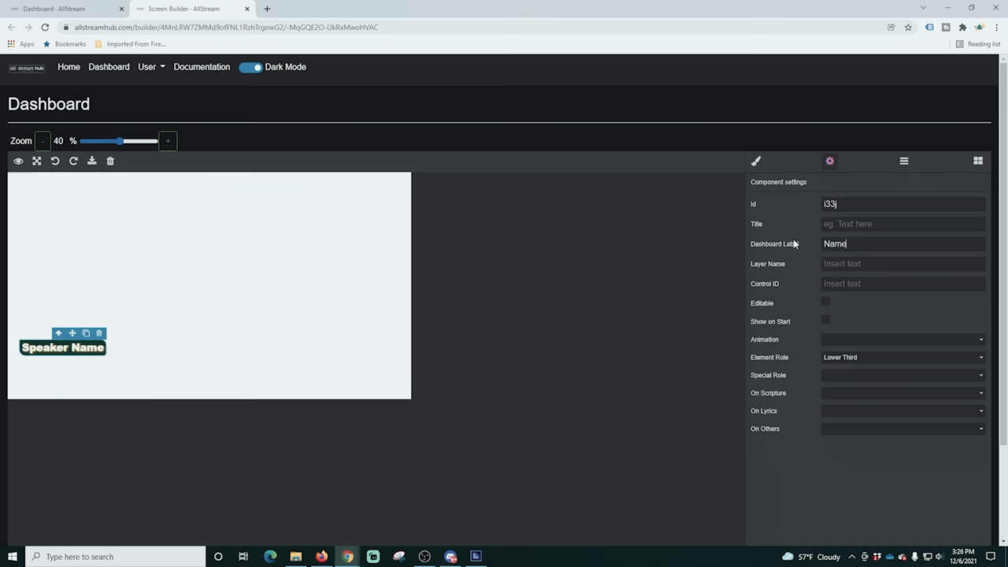
click(91, 161)
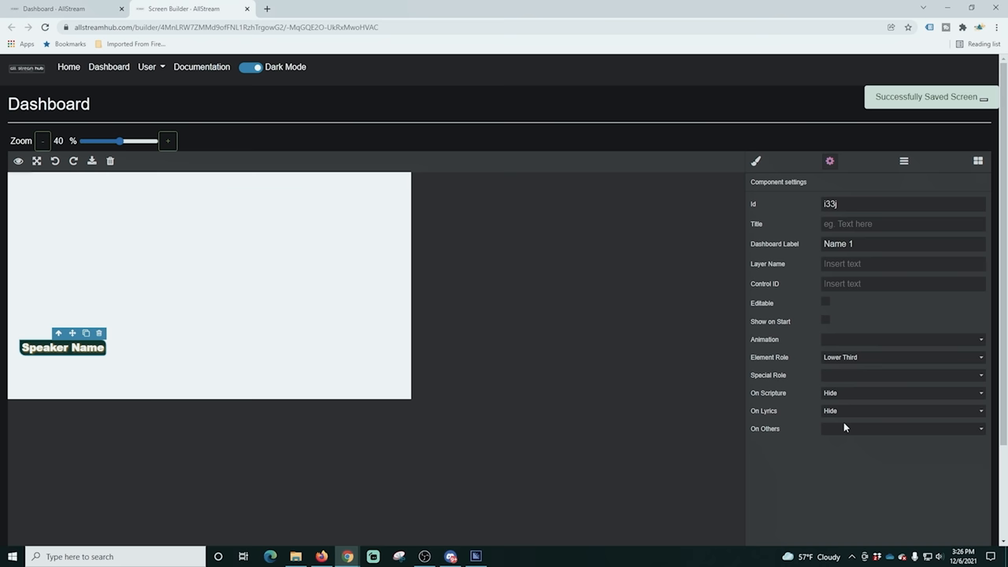
click(756, 161)
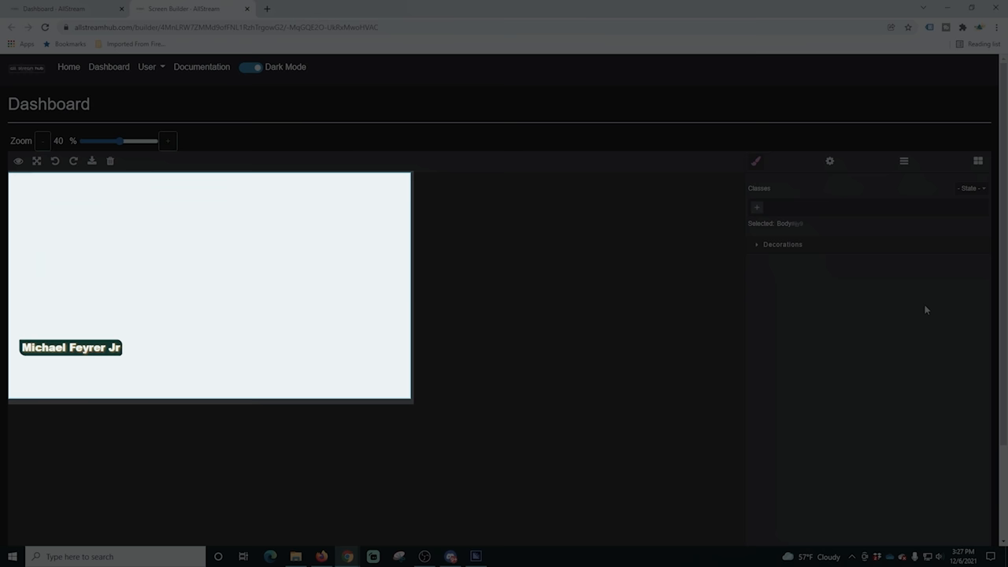
Style the label bold white Times New Roman size 61 with a 4/4/10 black text shadow
click(69, 348)
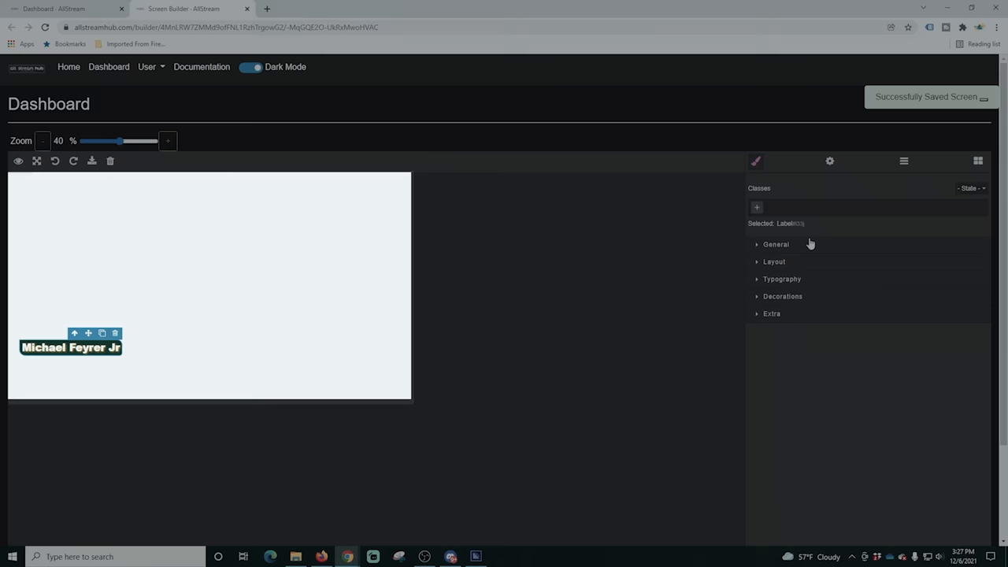
click(775, 261)
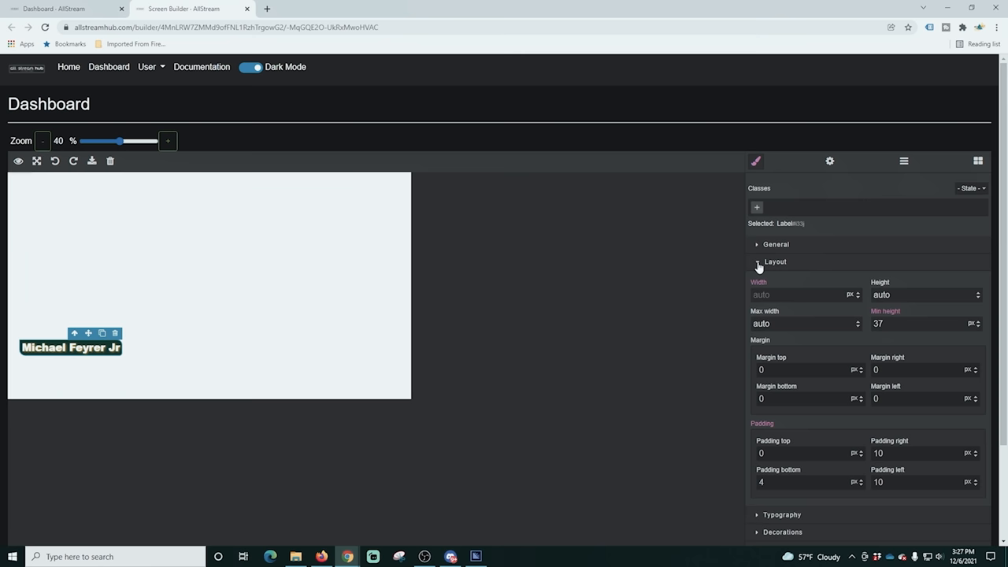
scroll(down, 3)
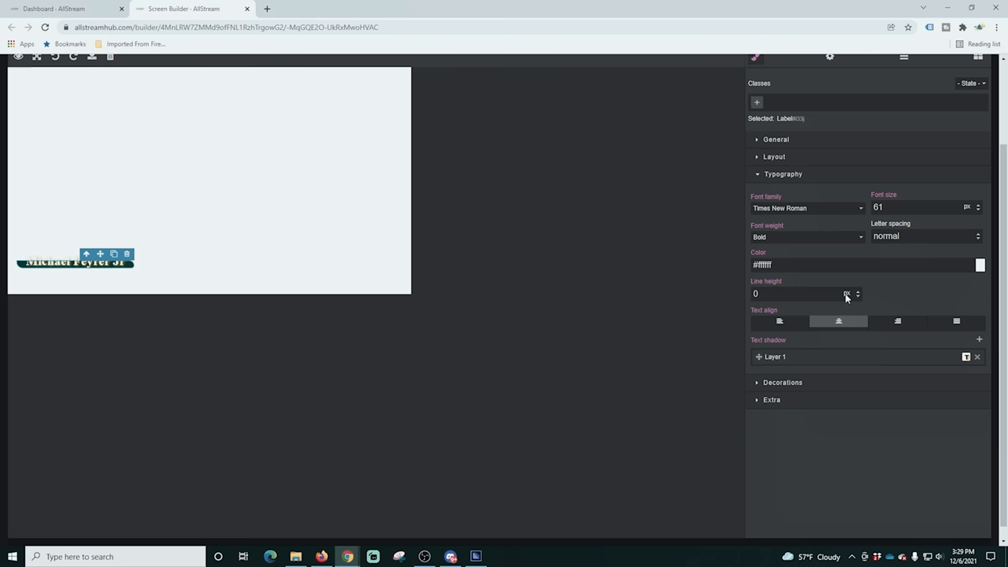
click(775, 356)
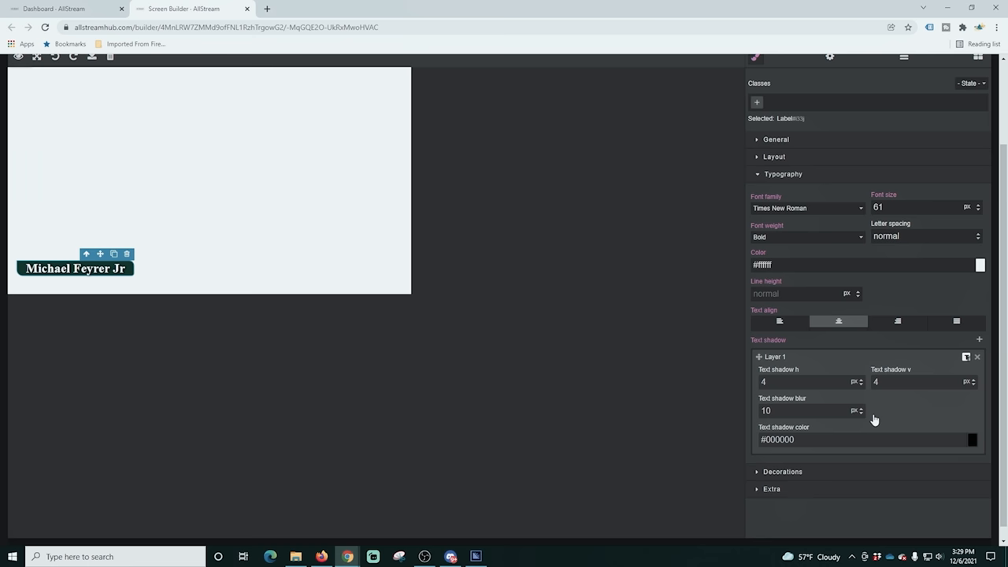
click(783, 471)
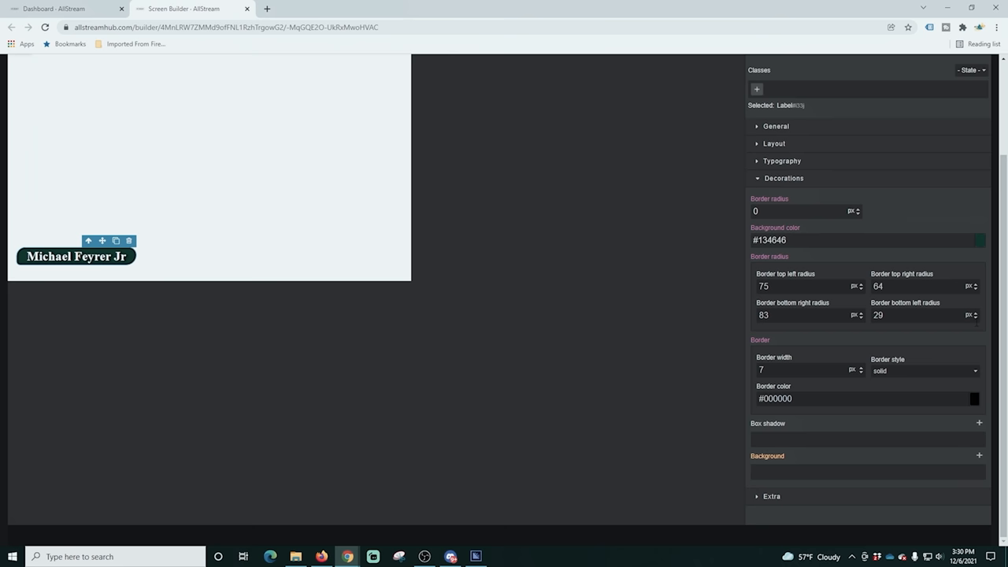
Set background #134646, border radii 177/0/193/0, 7px solid black border; reopen the dashboard
click(980, 422)
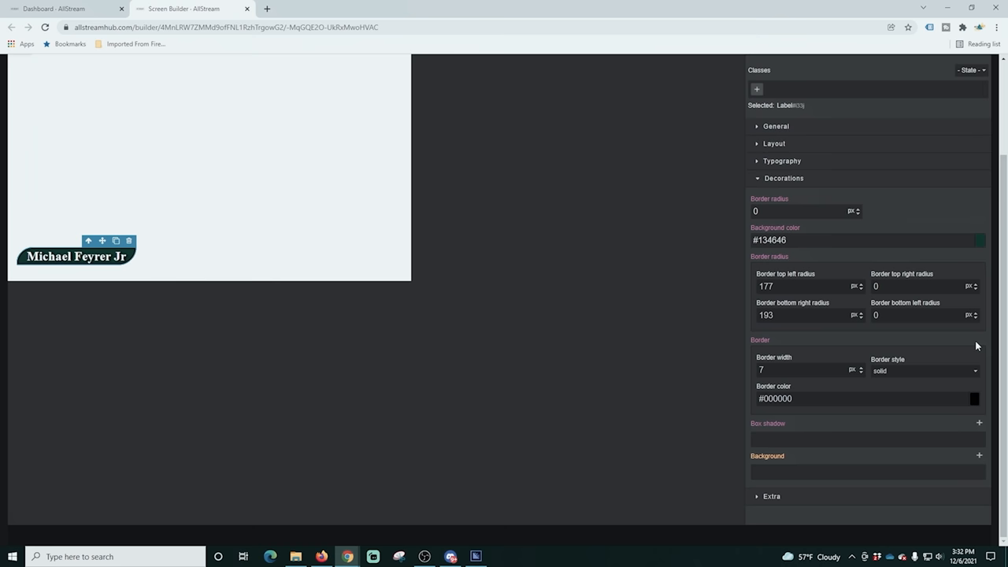
click(785, 178)
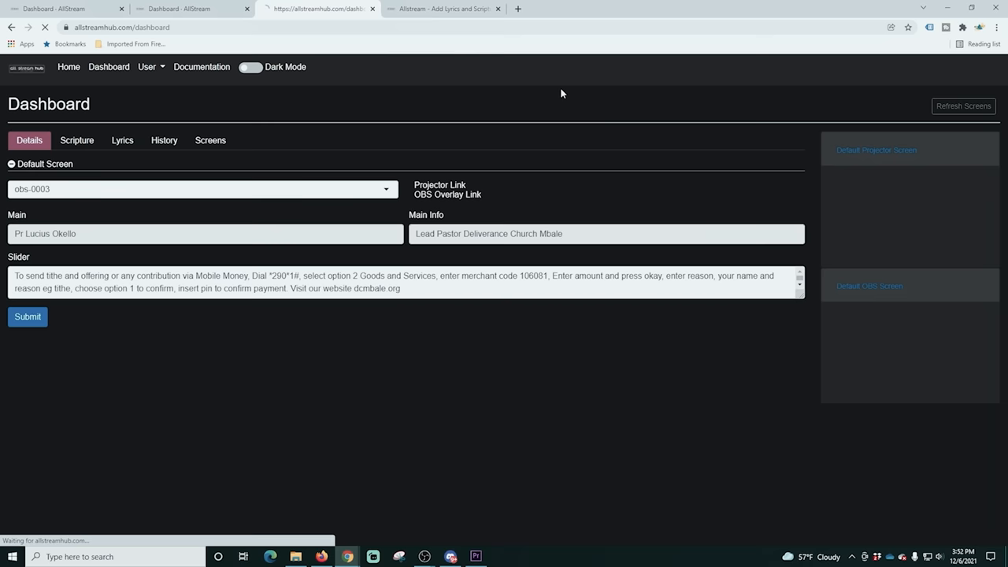
Copy the Lower Thirds screen link from the Screens list
click(210, 140)
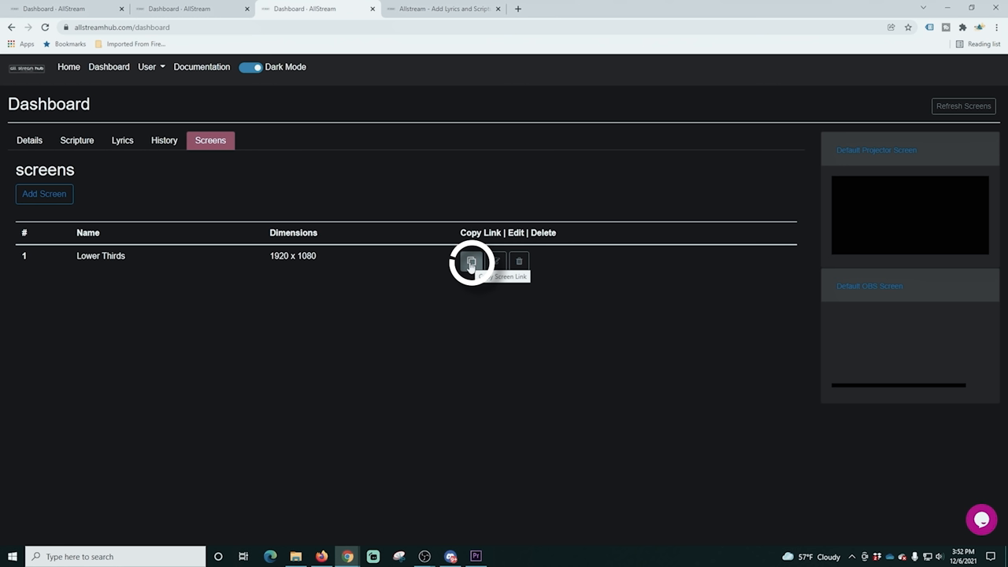
click(425, 558)
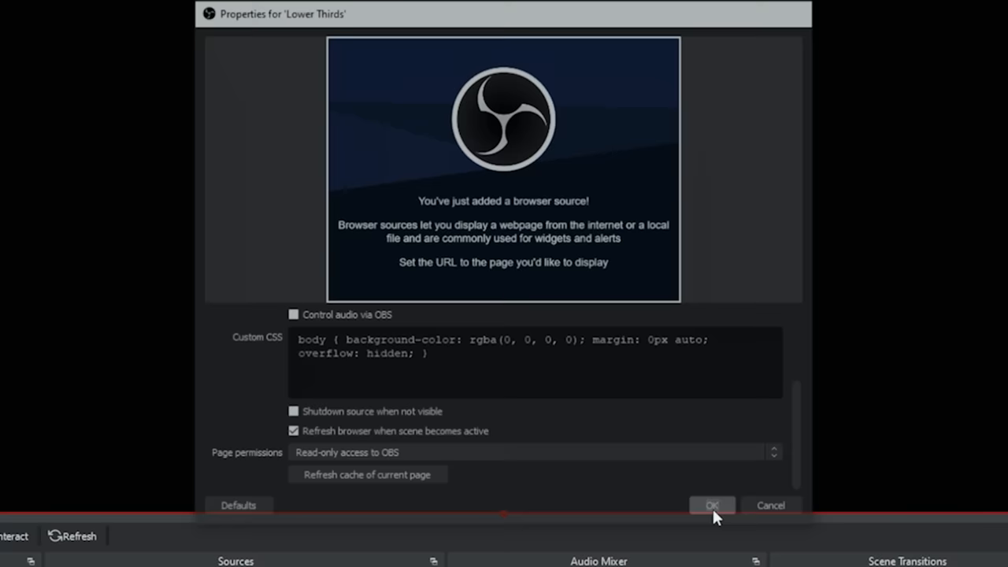
Confirm the Lower Thirds browser source and reload the dashboard to show the Name 1 field
click(712, 504)
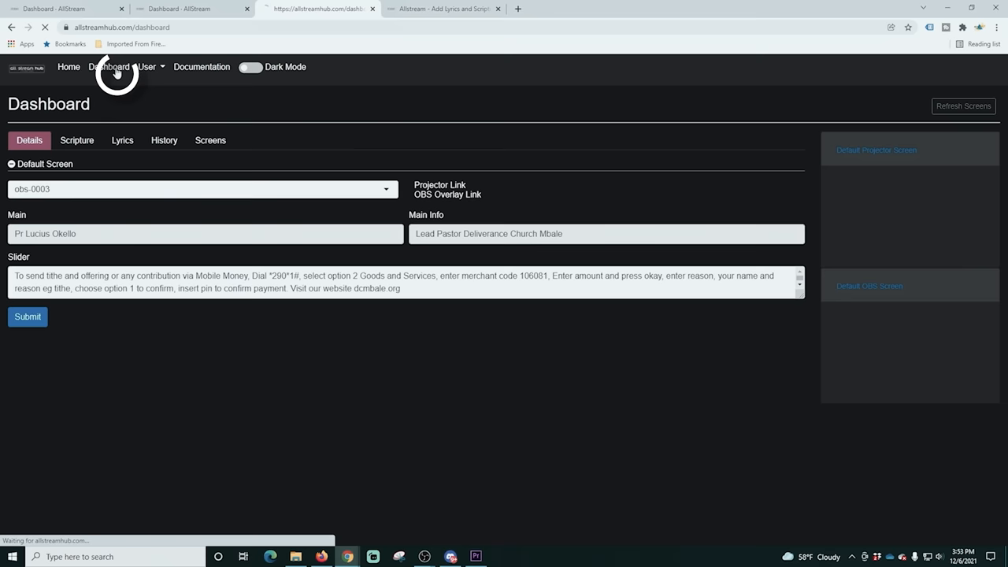
click(250, 66)
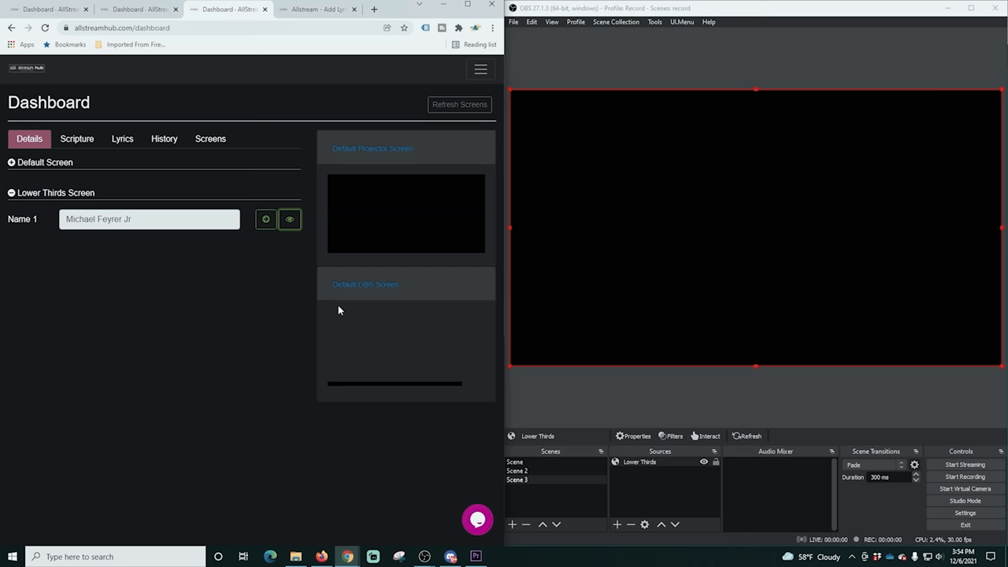
click(617, 523)
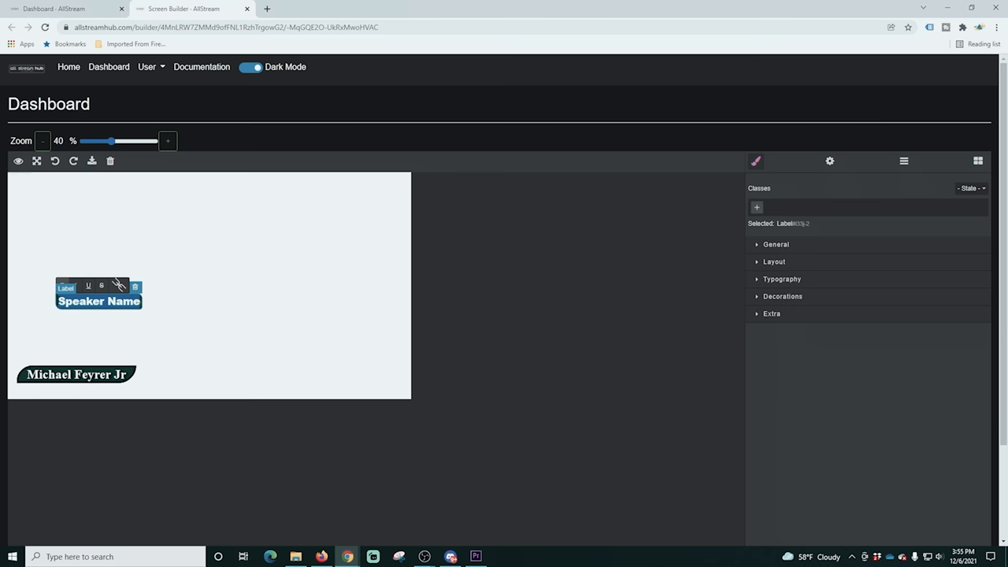
Give the Title label Layout padding and Transform rotate x and y values under Extra
click(829, 161)
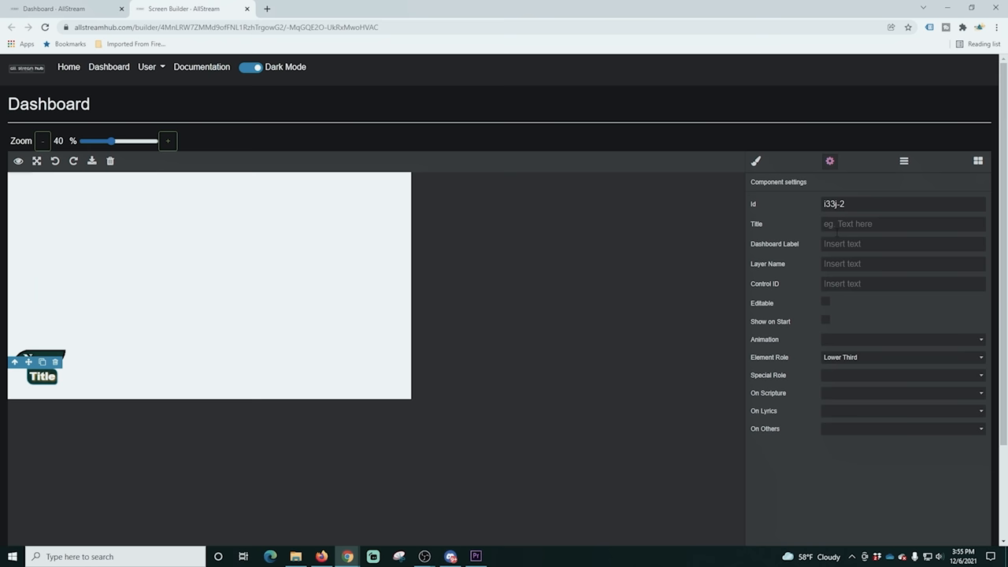
click(756, 120)
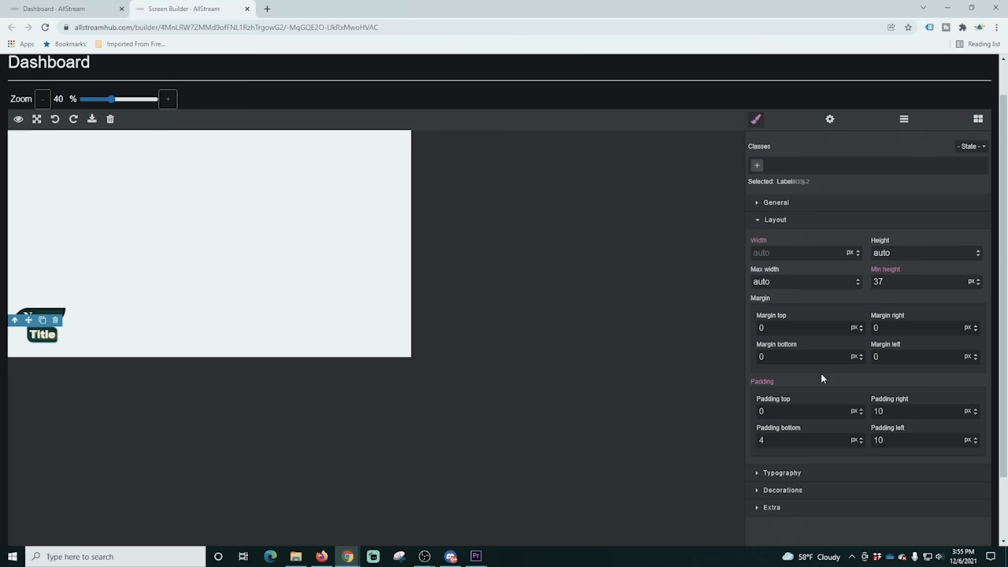
click(781, 472)
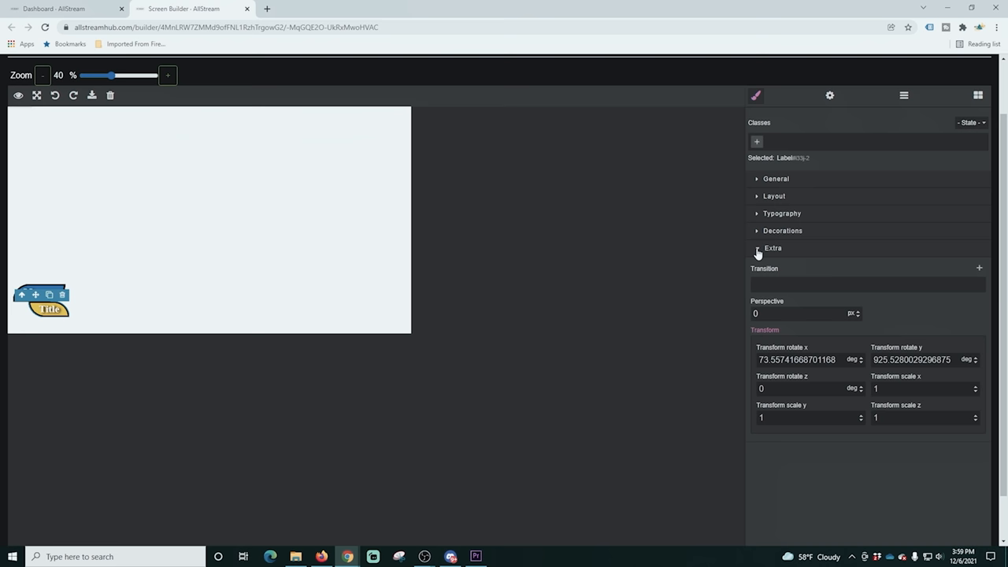
click(828, 94)
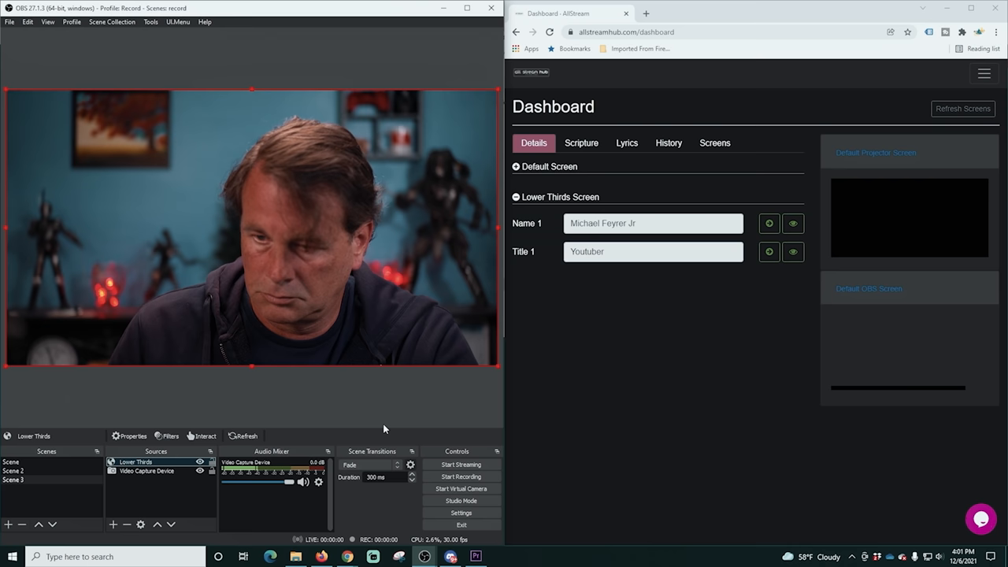
Toggle the eye button beside Title 1 so the Youtuber lower third shows on stream
click(794, 252)
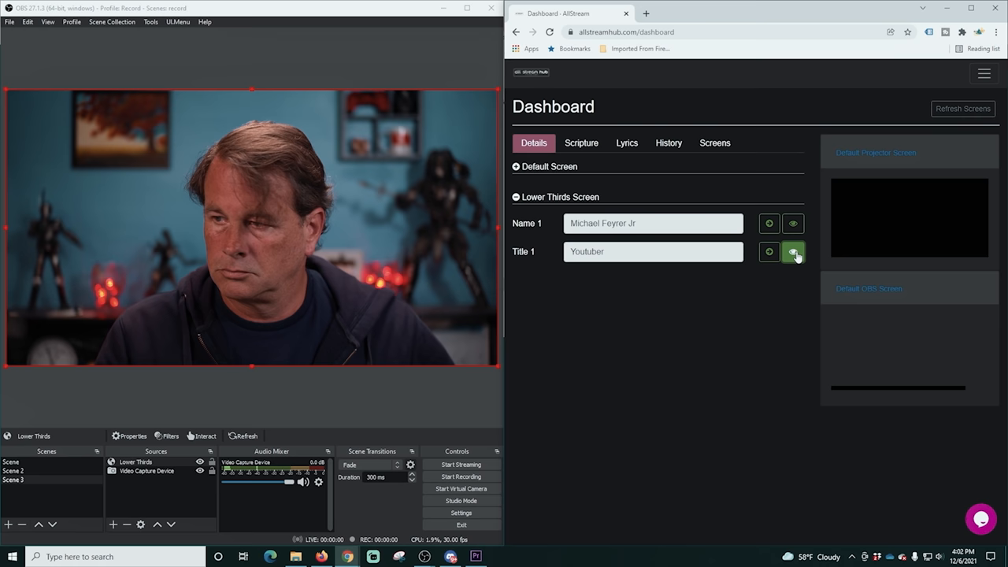
click(794, 252)
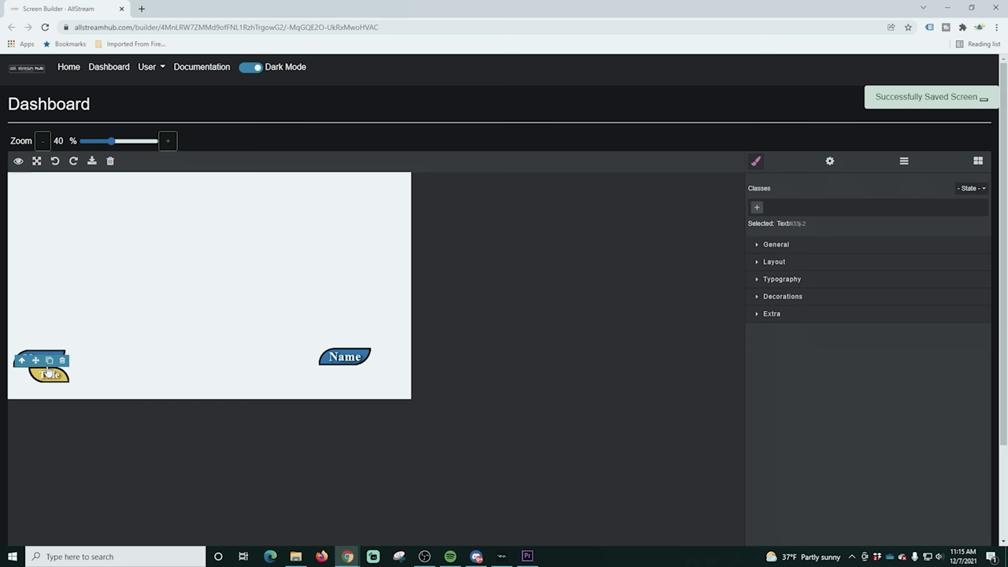
Add a Name text label beside the Title label and save the screen
click(829, 160)
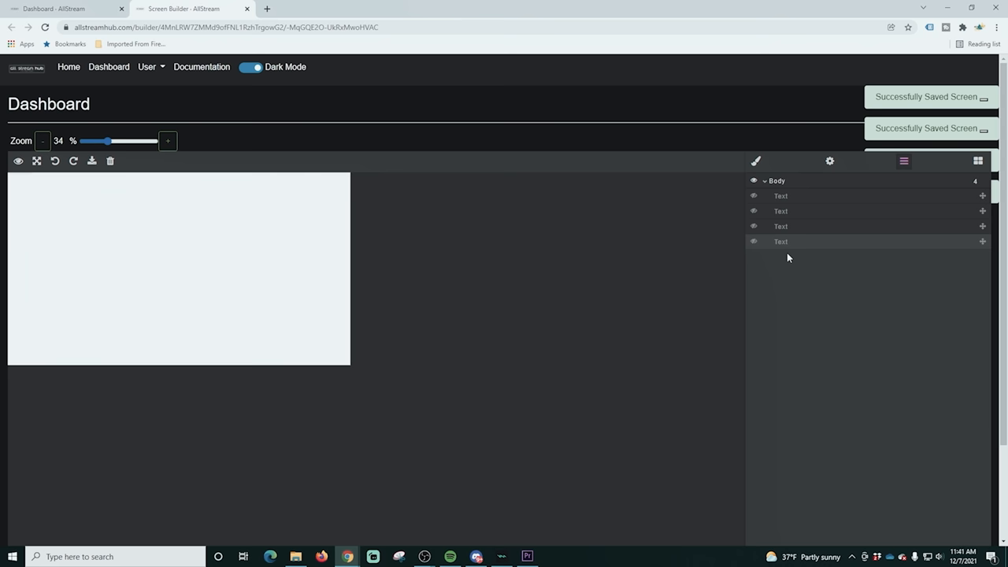
Style the bottom slider's marquee text as white Times New Roman via the Layer Manager
click(978, 161)
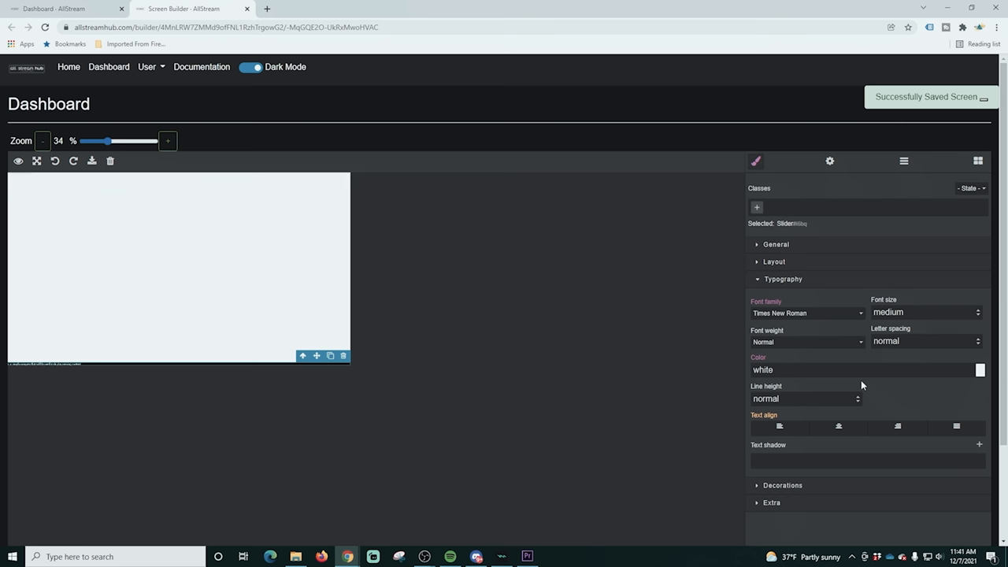
click(783, 279)
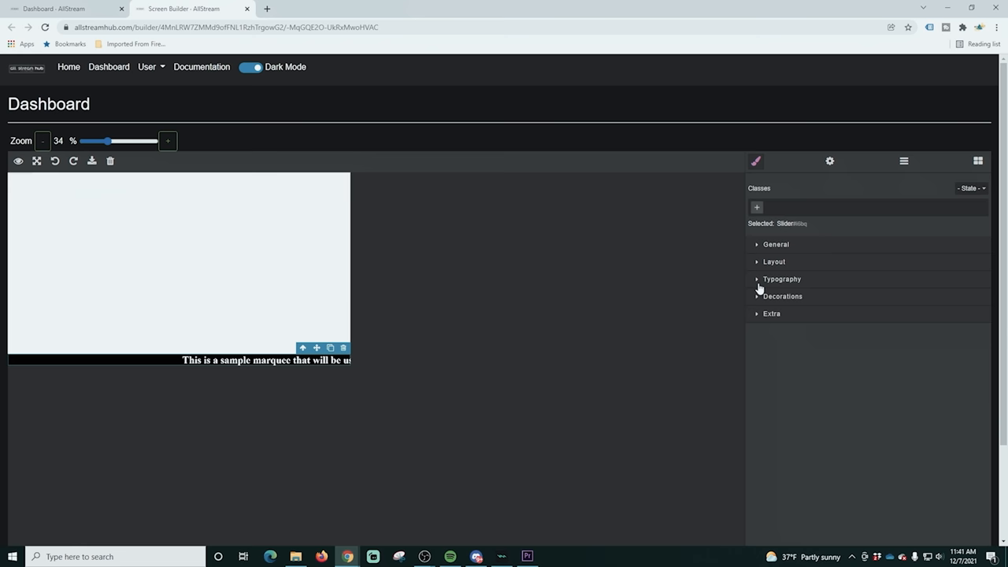
click(829, 161)
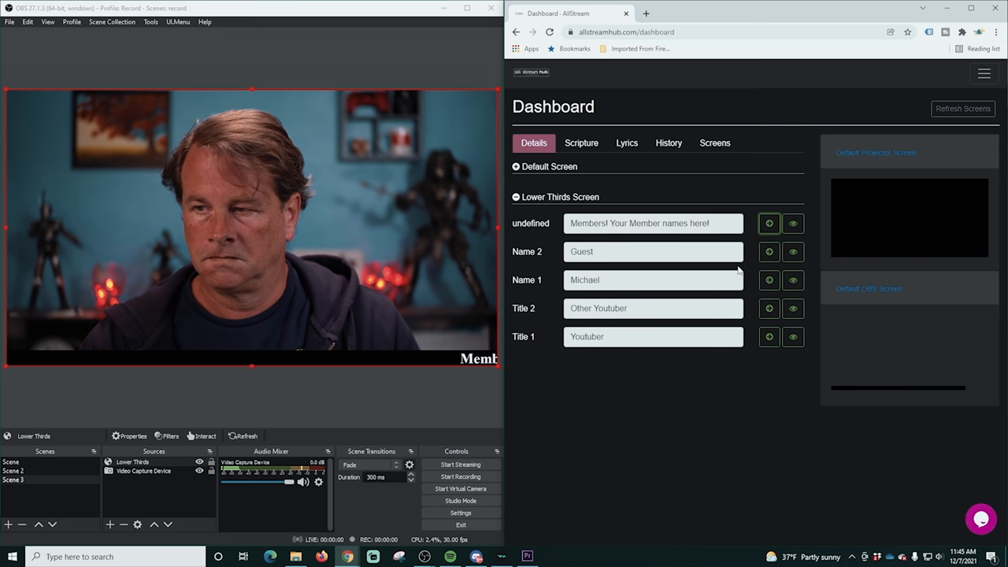
Refresh the dashboard screens and show the member marquee text over the camera feed
click(768, 281)
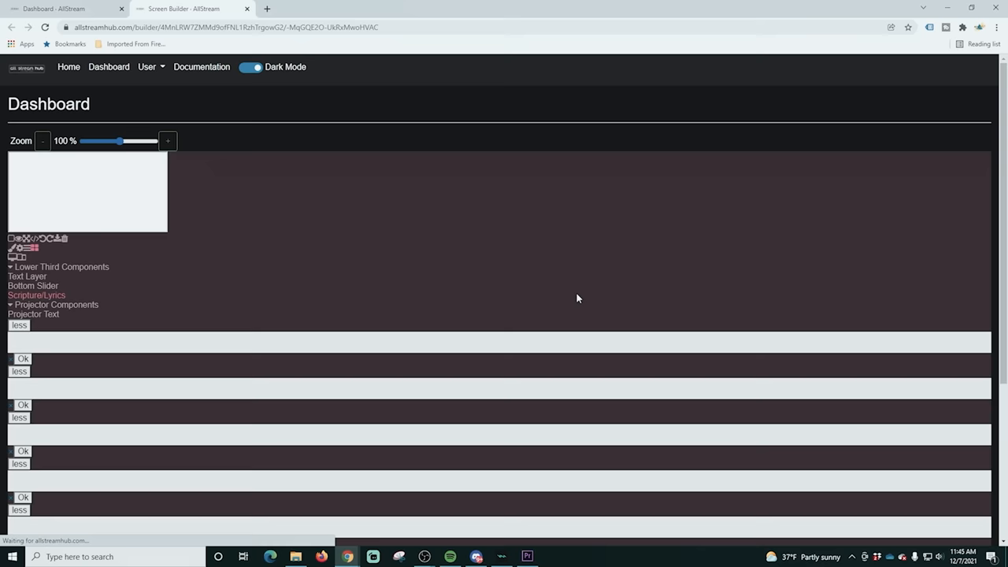
Open the Screen Builder from the Screens tab and let its component blocks load
click(980, 161)
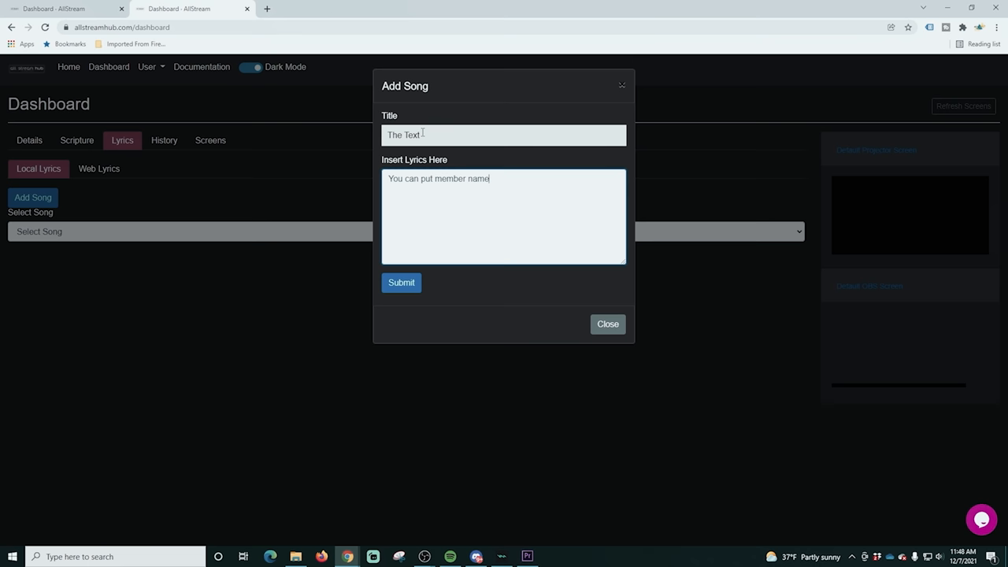
Add the local song The Text with three caption lines and show its comments line on stream
click(400, 282)
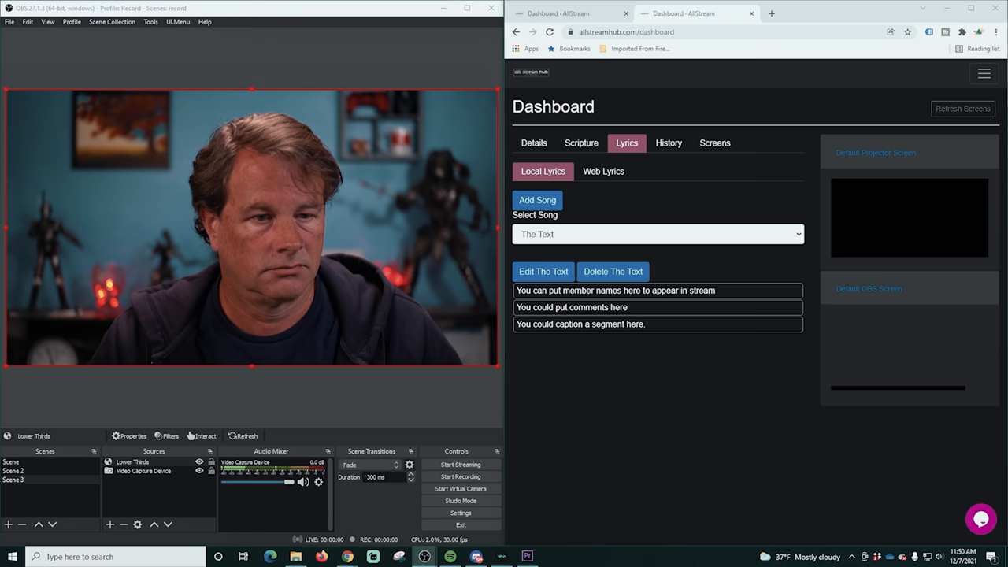
click(532, 142)
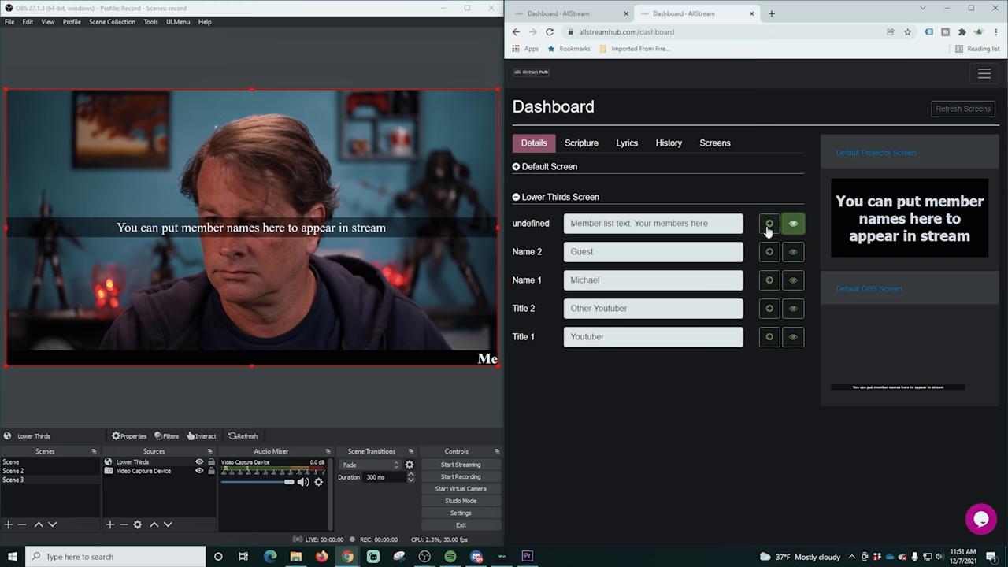
click(769, 224)
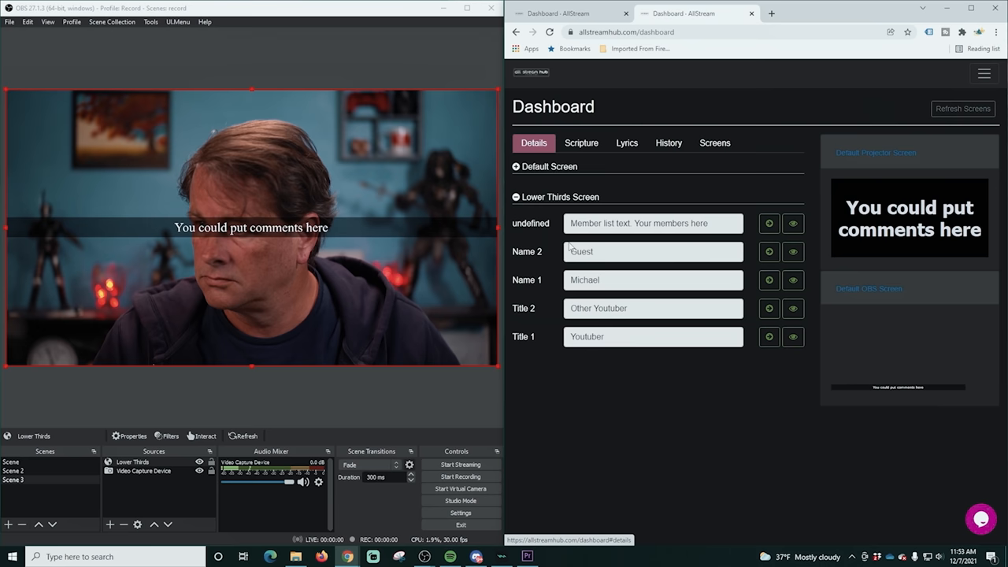
click(627, 142)
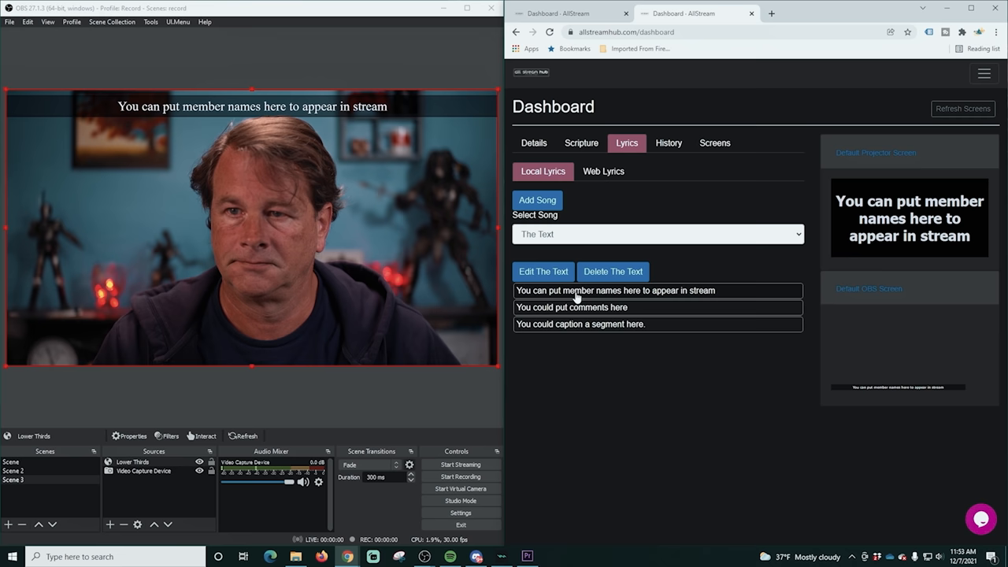
Show the member names line as the top caption, then return to the Details tab
click(532, 142)
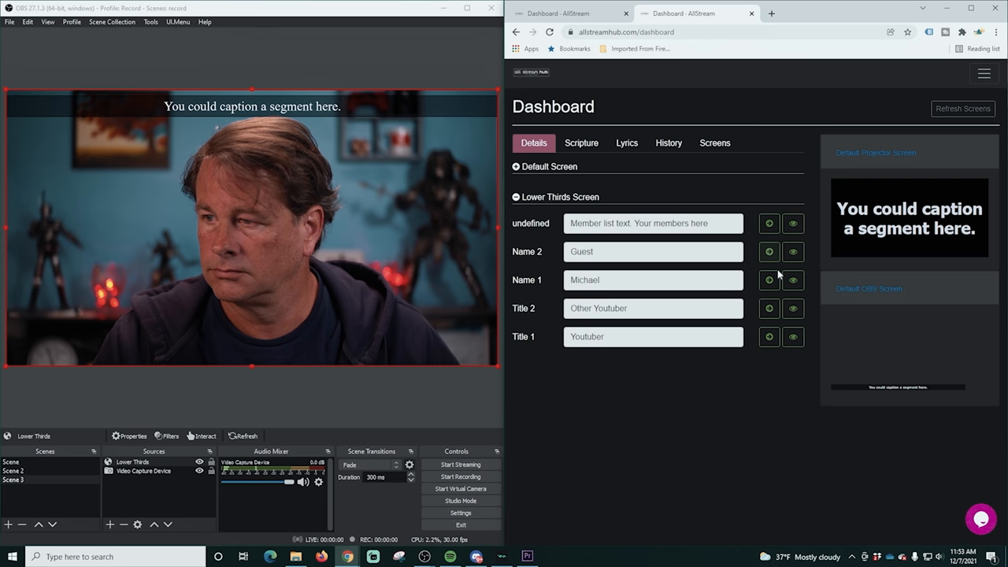
click(769, 224)
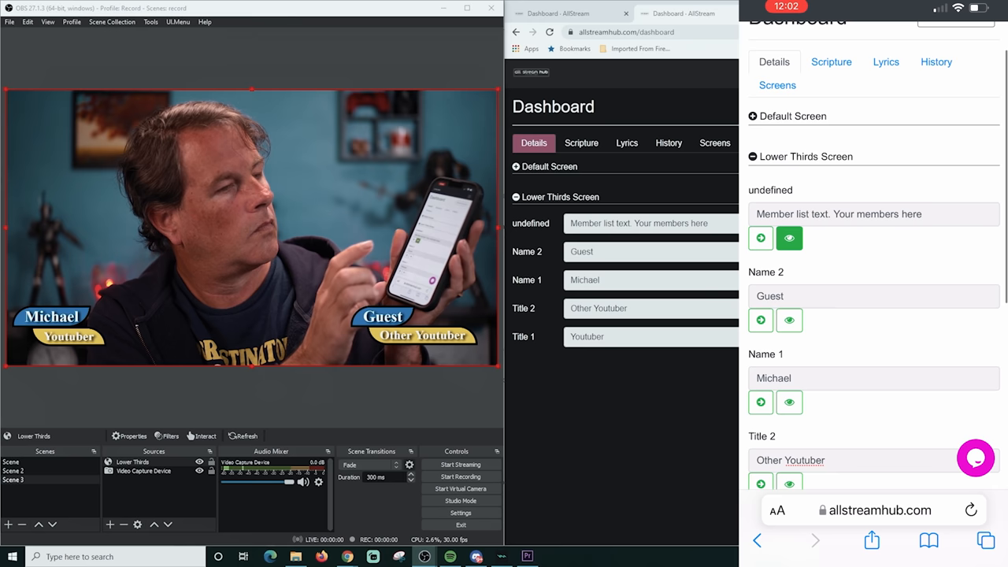
On the phone's Lyrics tab, load The Text and send its member-names line as the caption
click(885, 50)
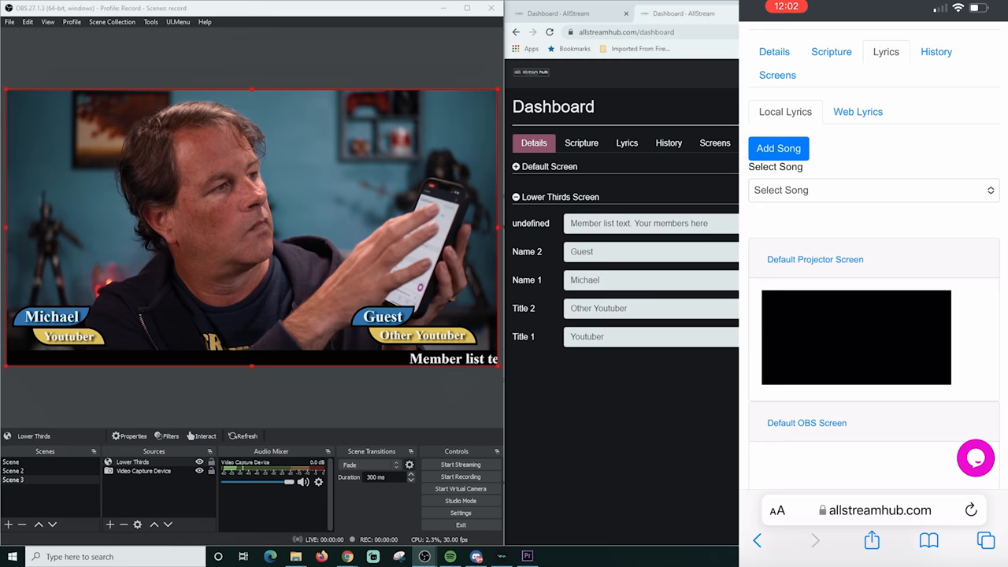
click(872, 189)
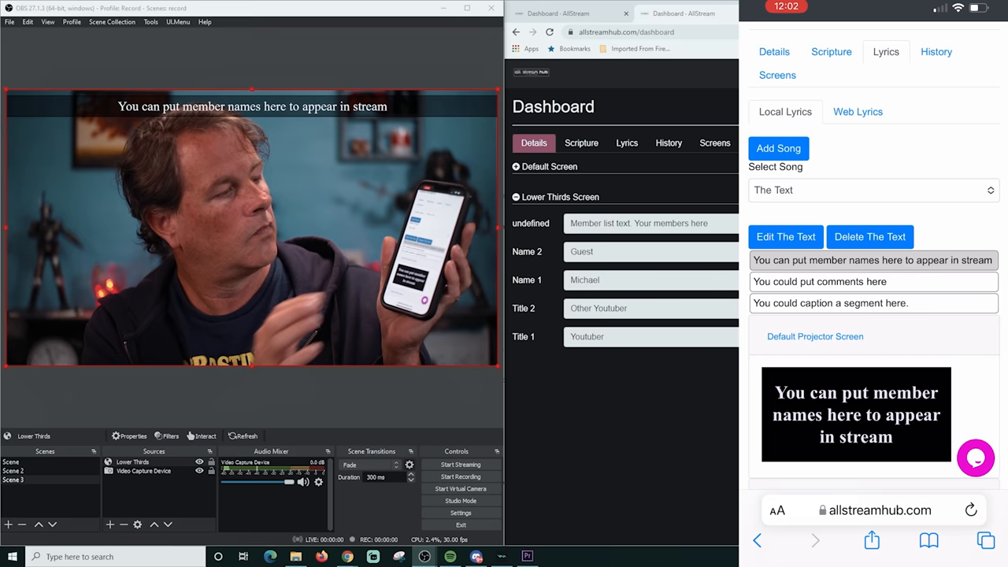